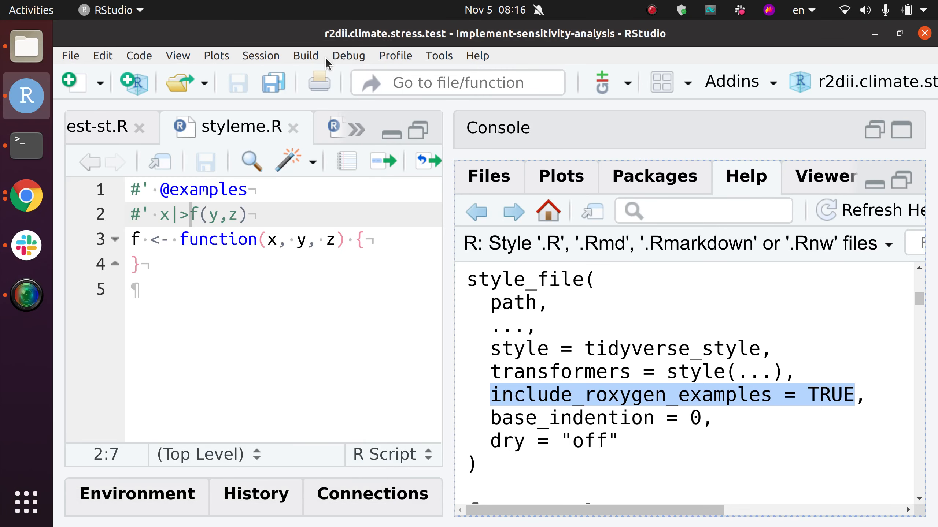
Select the roxygen example line and run Reformat Code on it
click(273, 215)
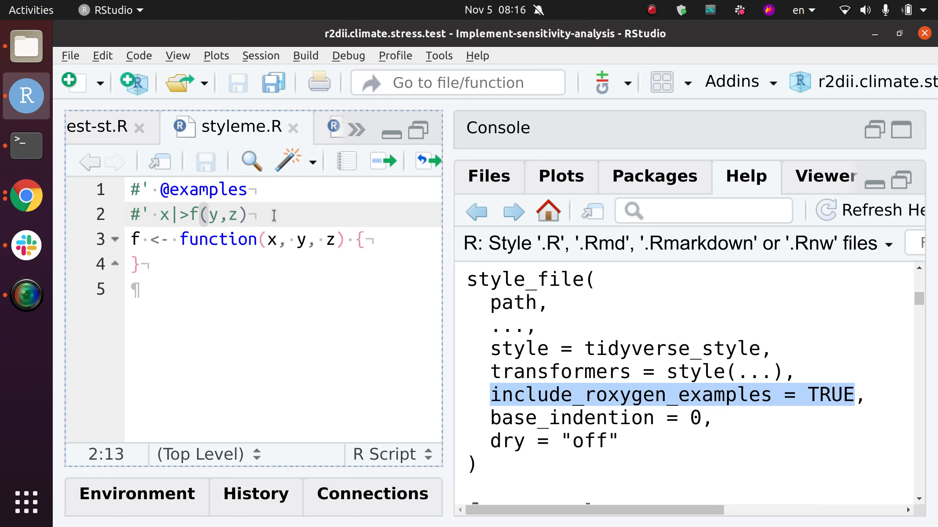
key(Home)
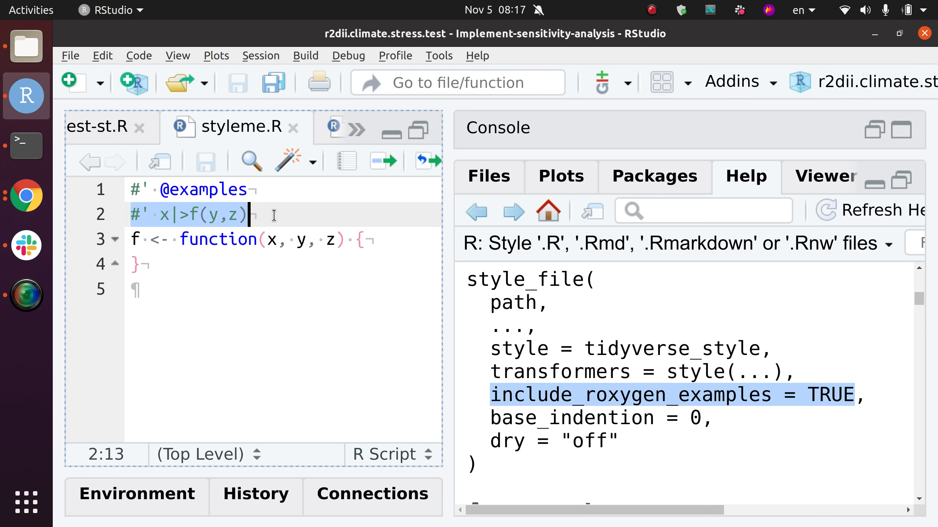
click(138, 56)
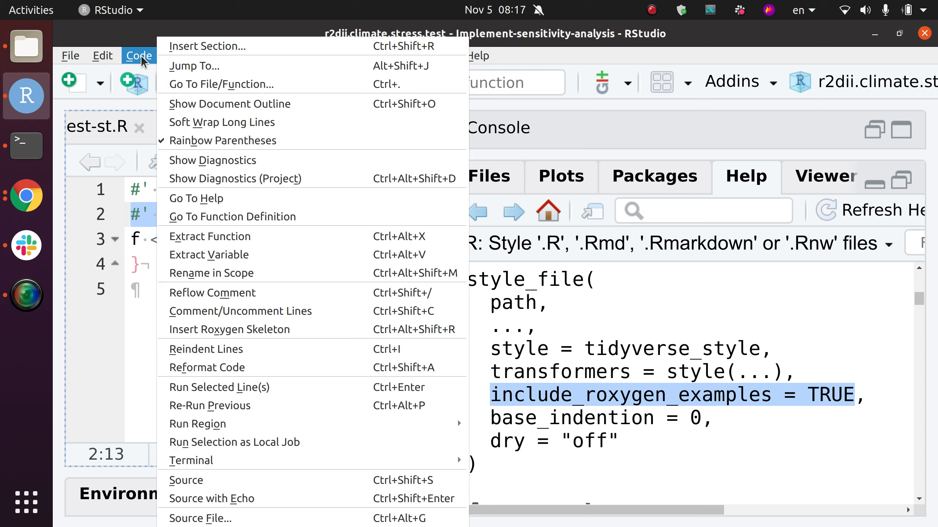
mouse_move(207, 367)
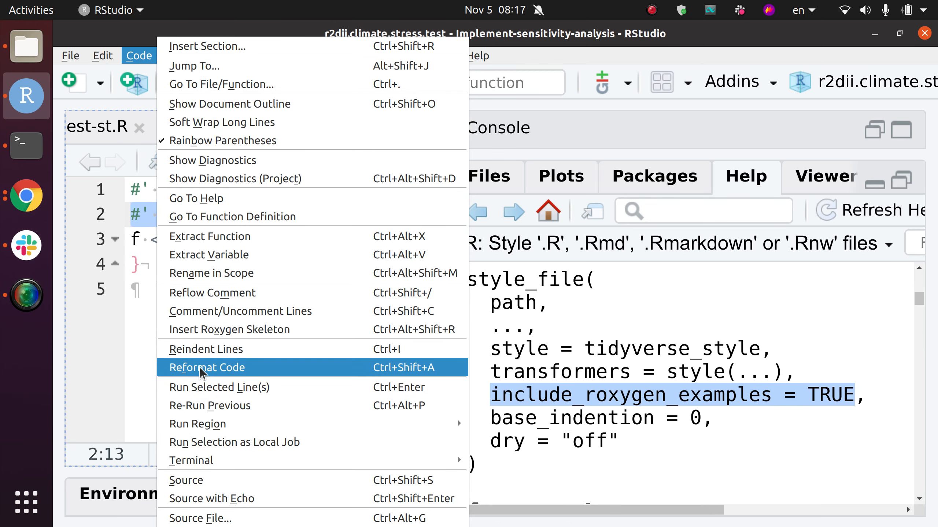
click(207, 367)
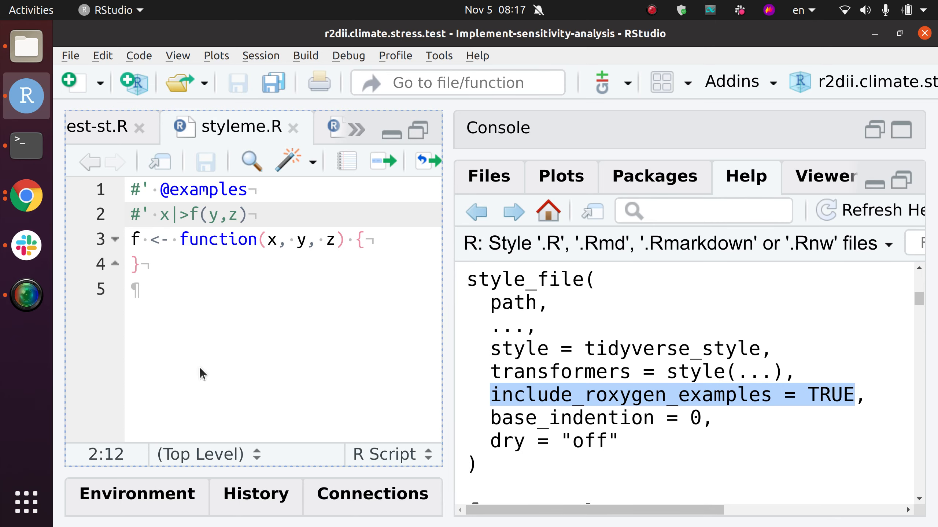
Run styler's 'Style active file' from the command palette
click(730, 81)
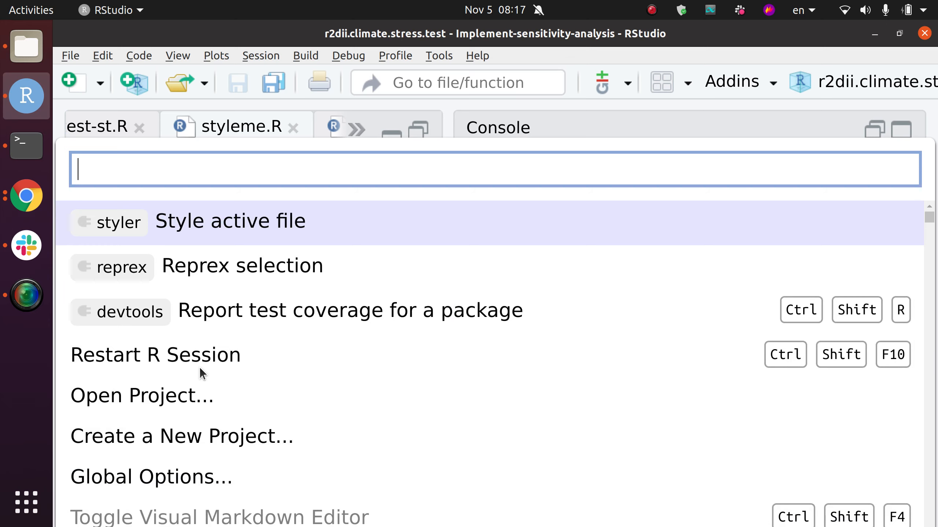
text(style a)
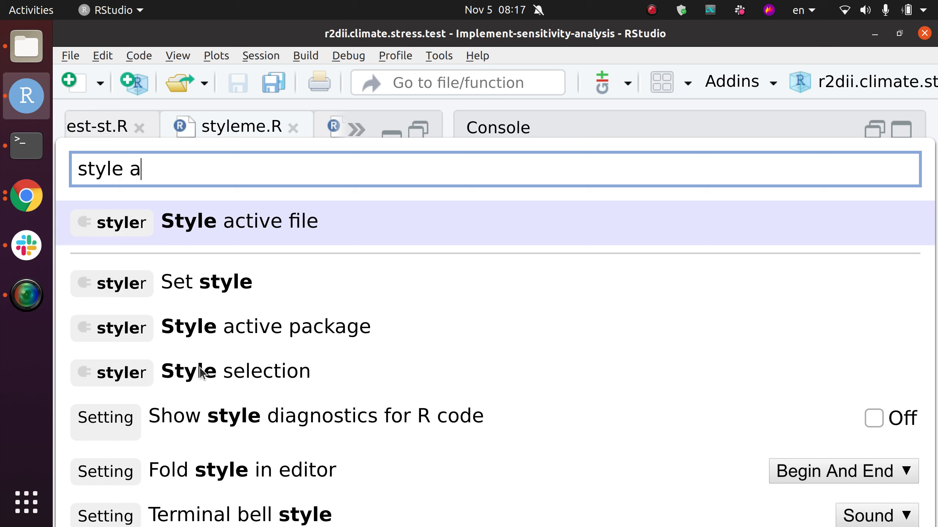
text(cti)
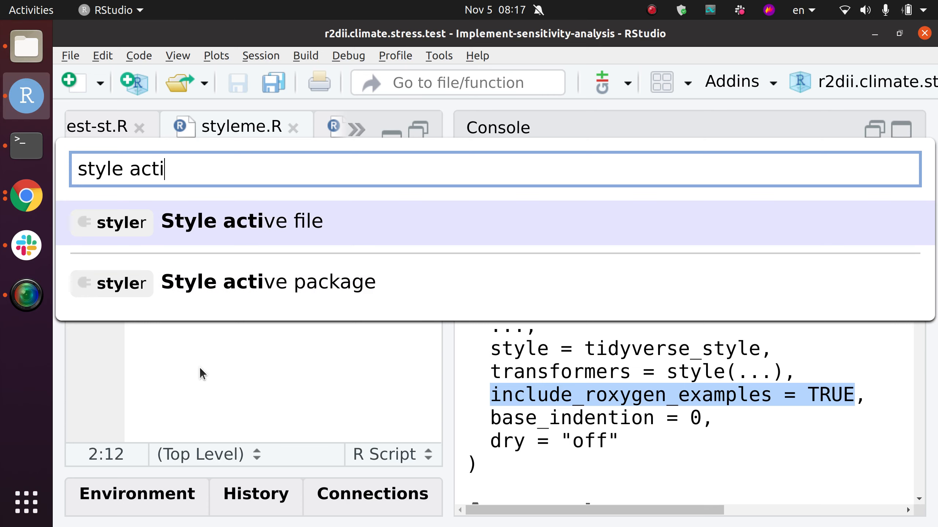
click(242, 221)
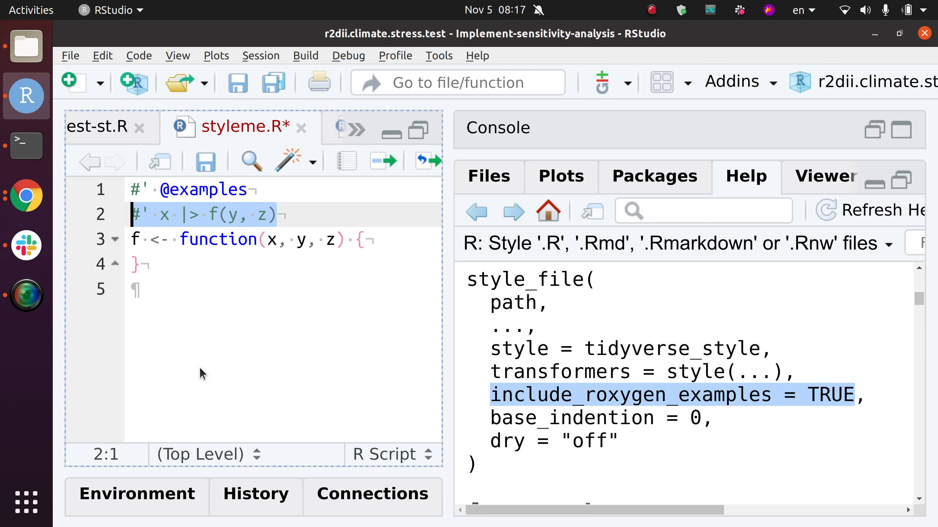
mouse_move(337, 336)
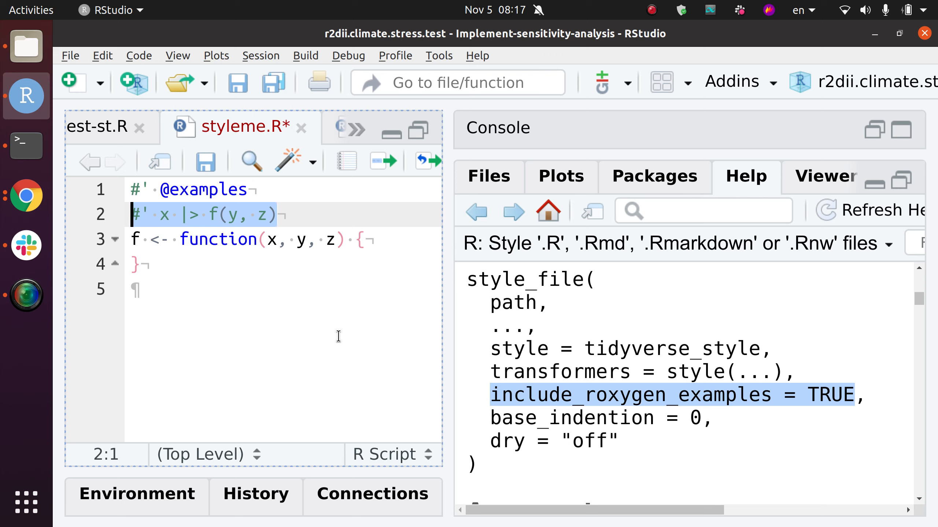
Run styler's 'Style active file' again from the command palette
click(730, 81)
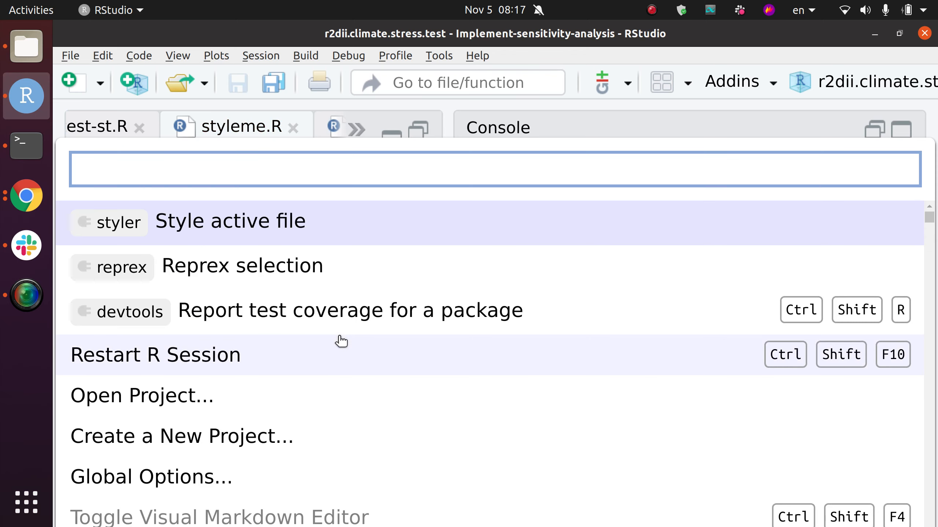
mouse_move(206, 224)
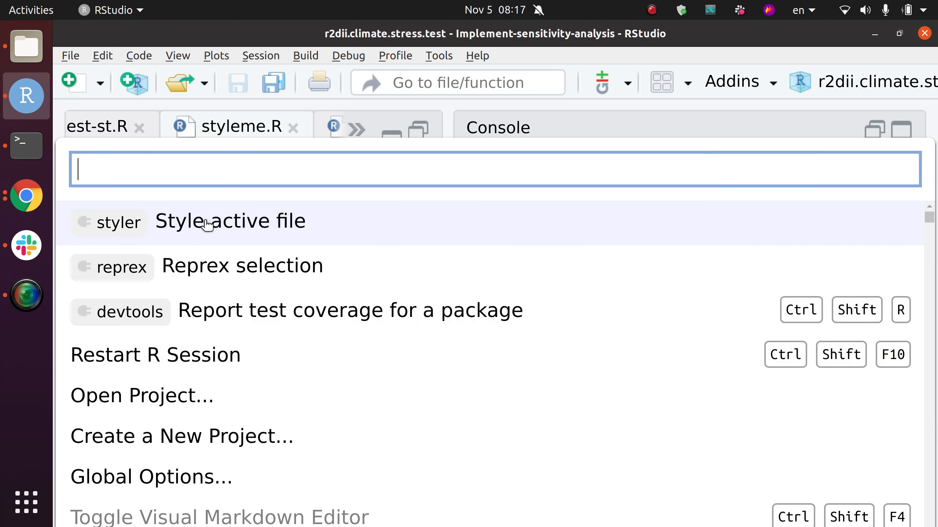
mouse_move(144, 235)
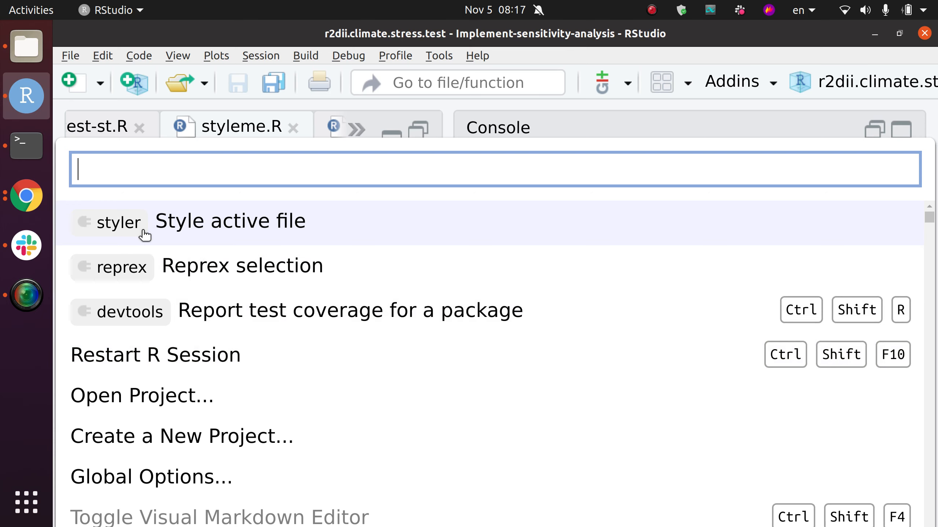
click(230, 221)
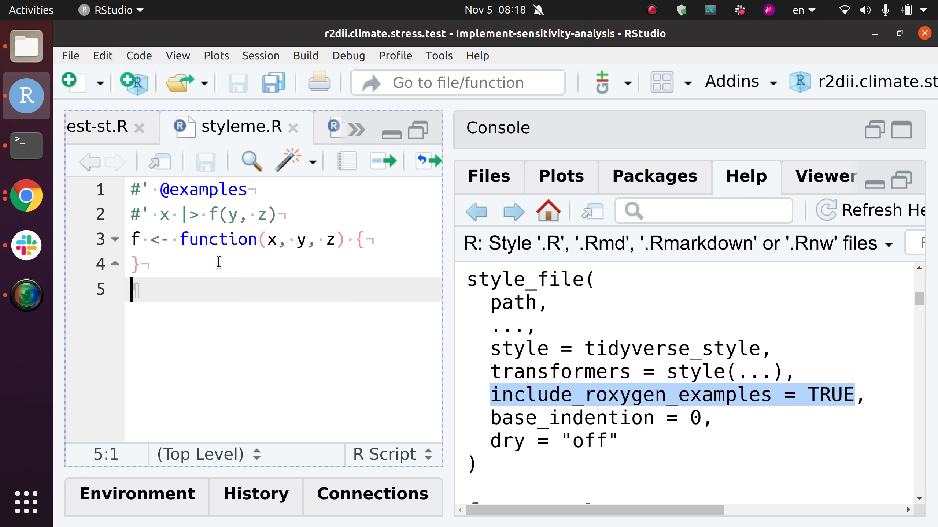
Move the cursor around the file and select the original one-line x |> f(y, z) example
click(208, 214)
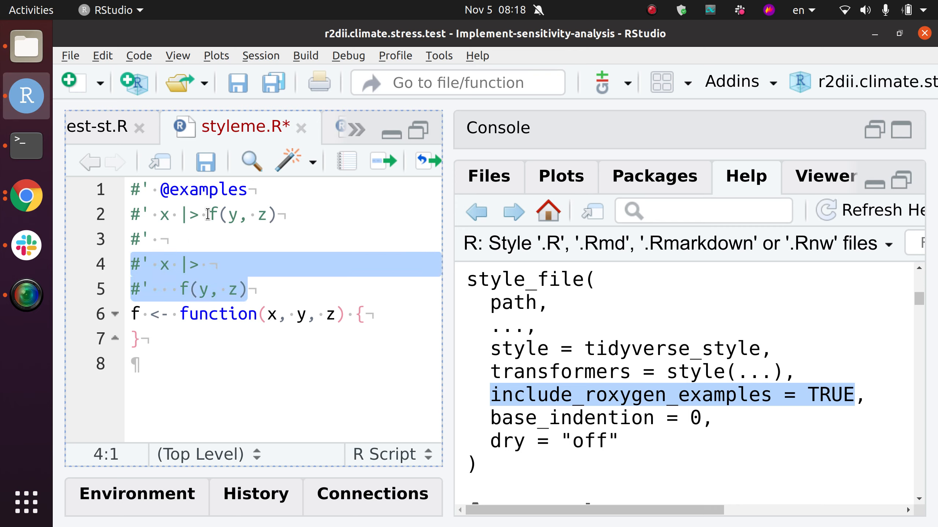
click(208, 215)
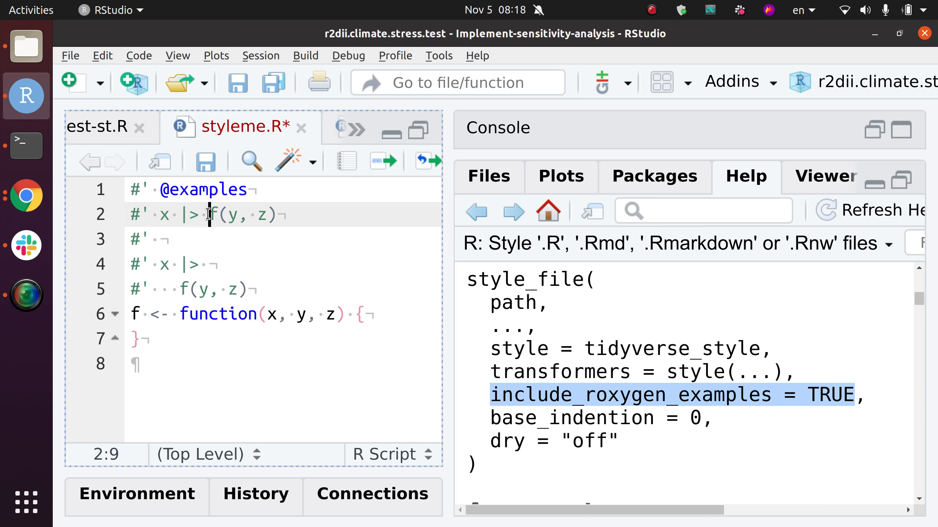
click(204, 162)
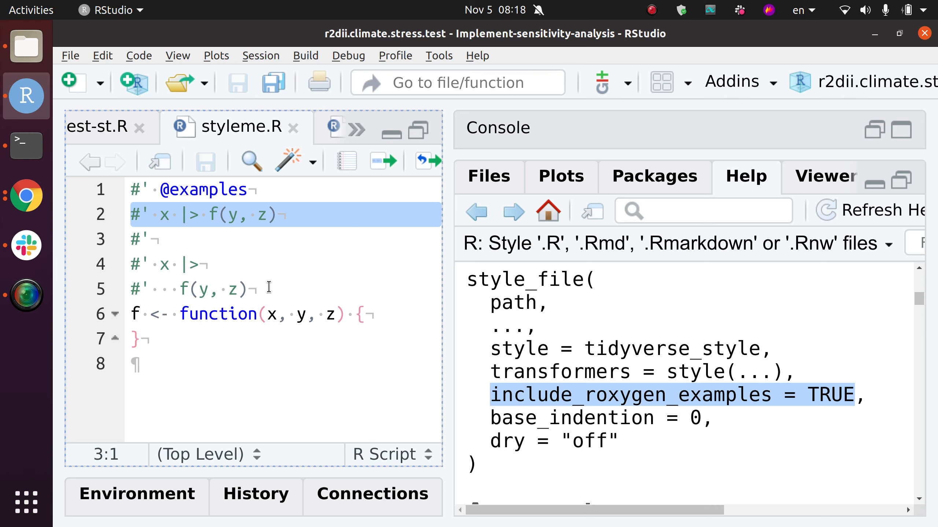
click(172, 214)
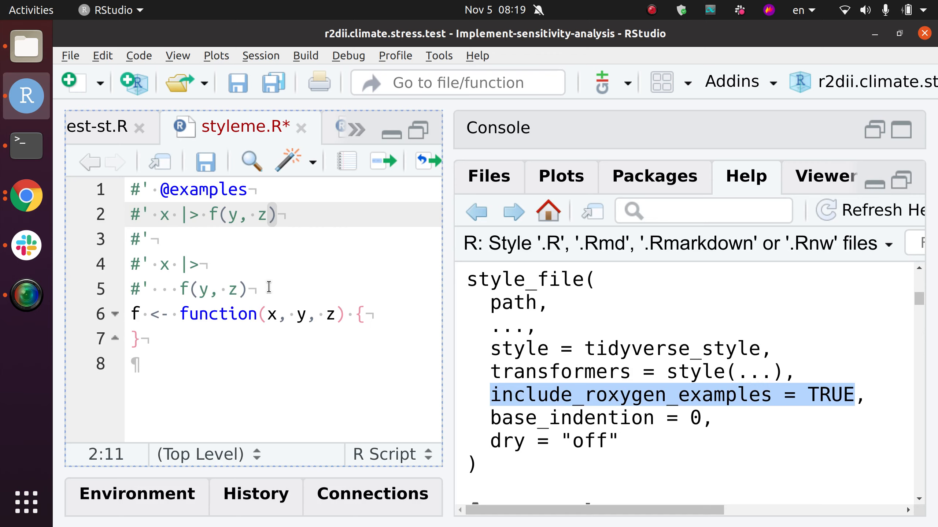
mouse_move(259, 289)
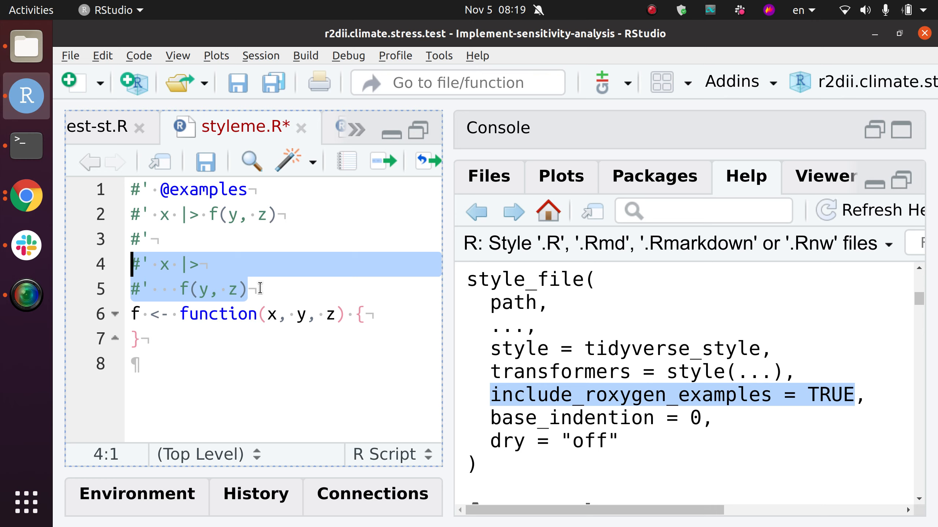
Wrap the end-of-file pipe call after 'y,' onto a new line, then select both lines
click(167, 239)
text(x |> f(y, z))
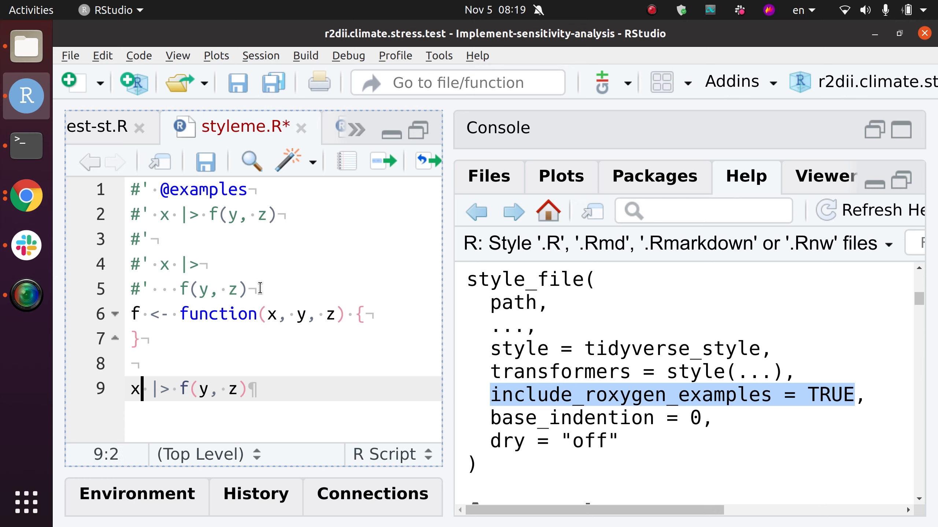
key(Return)
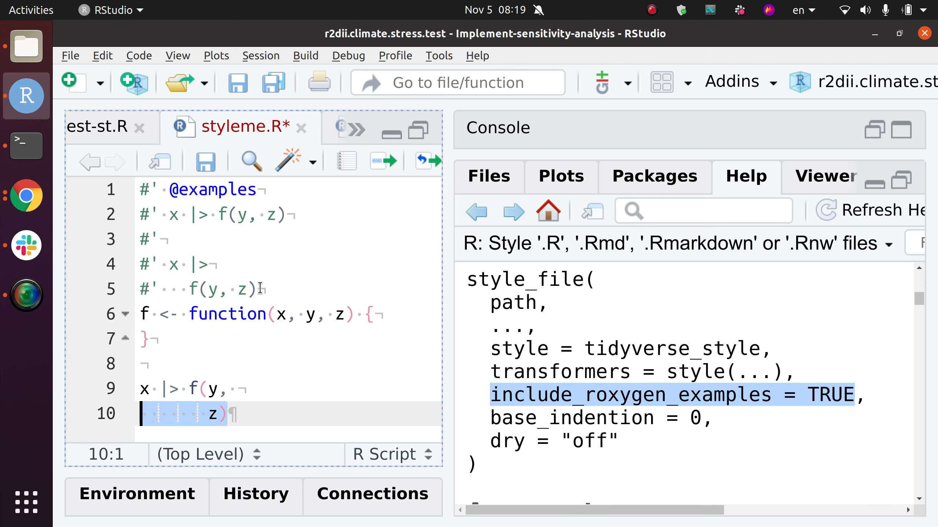
click(147, 388)
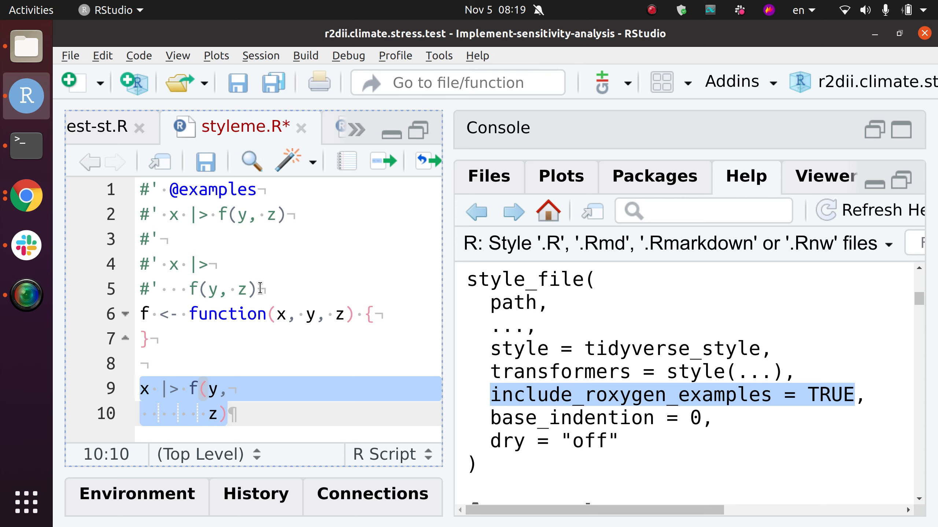
mouse_move(139, 56)
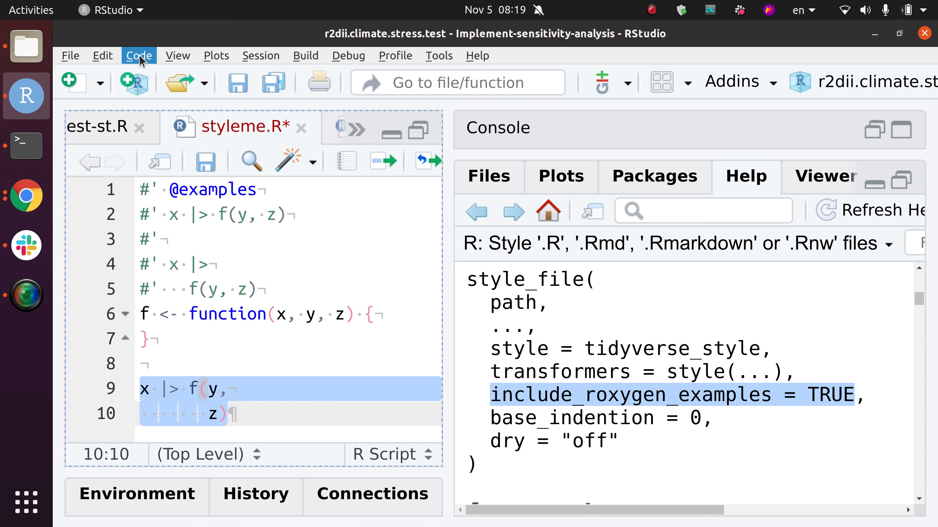
Apply Code > Reformat Code to the selected two-line pipe call
click(138, 55)
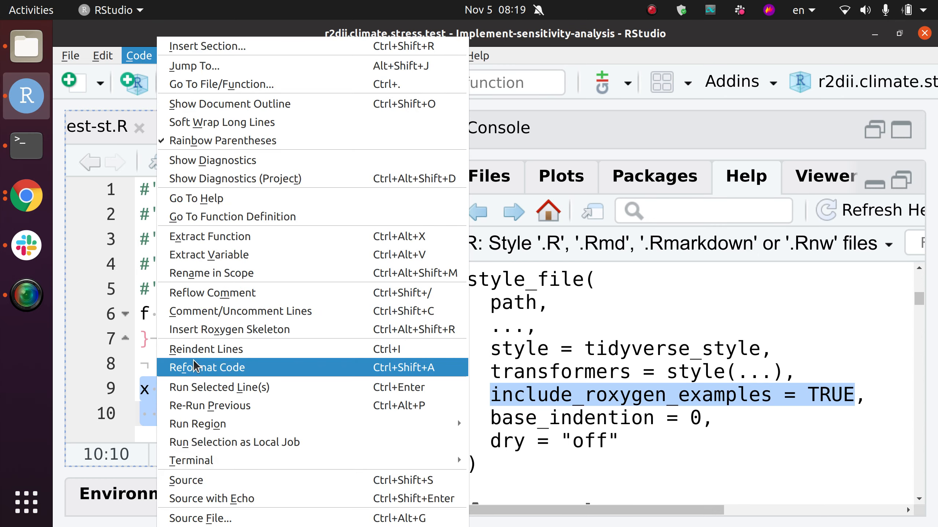
click(207, 367)
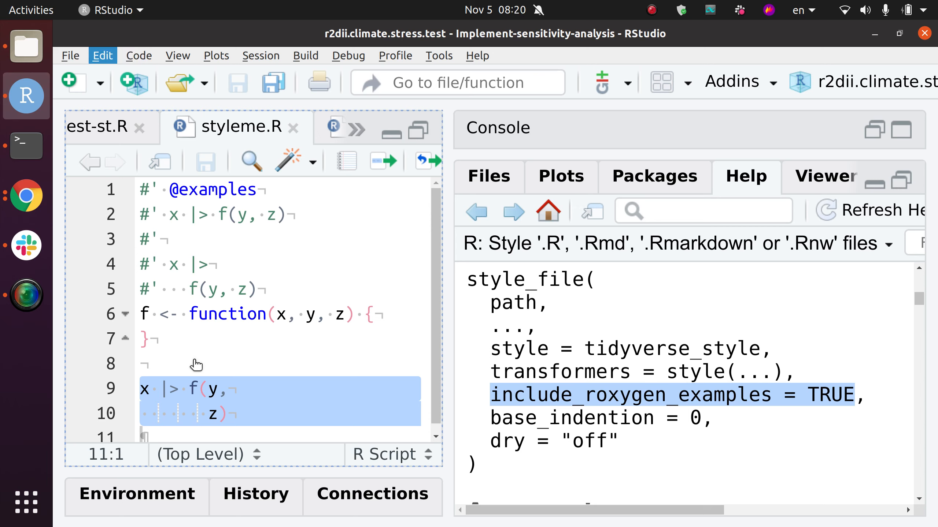
click(231, 389)
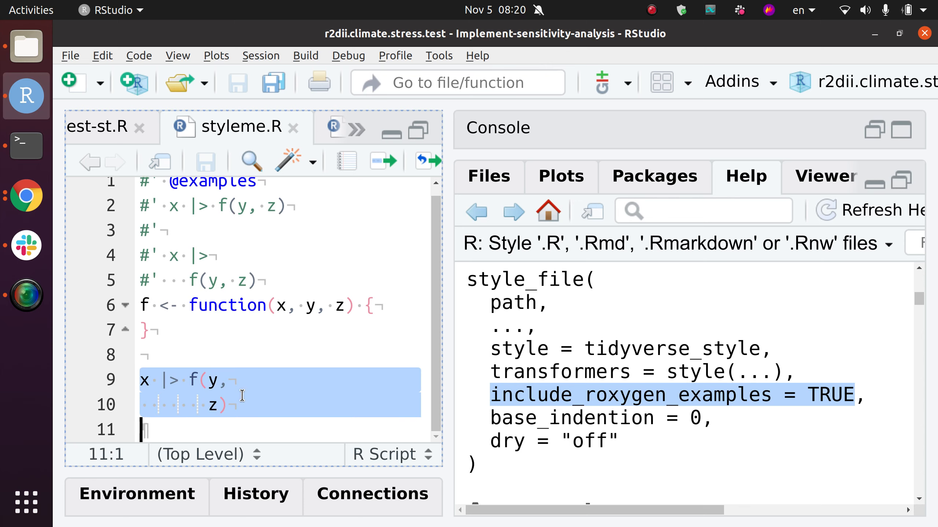
Comment out the two-line pipe call with Ctrl+Shift+C and return to the first example line
key(ctrl+shift+c)
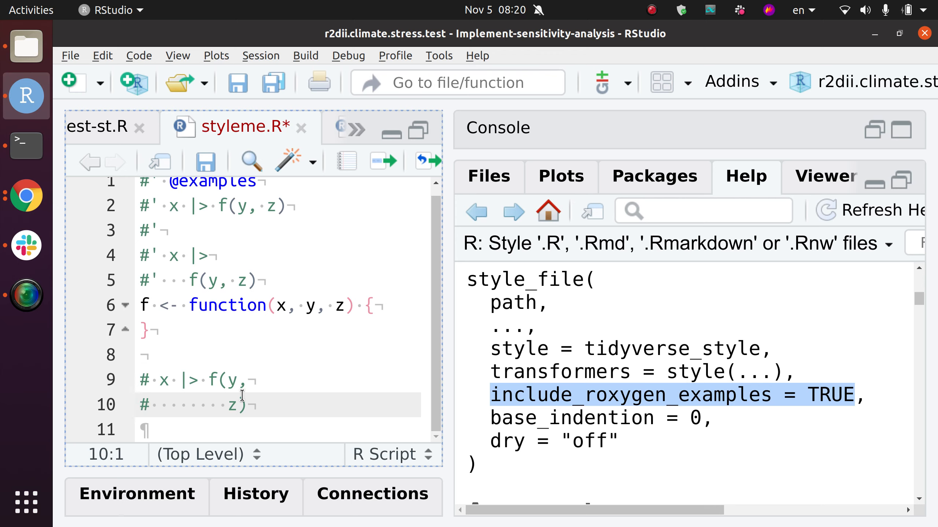
click(150, 405)
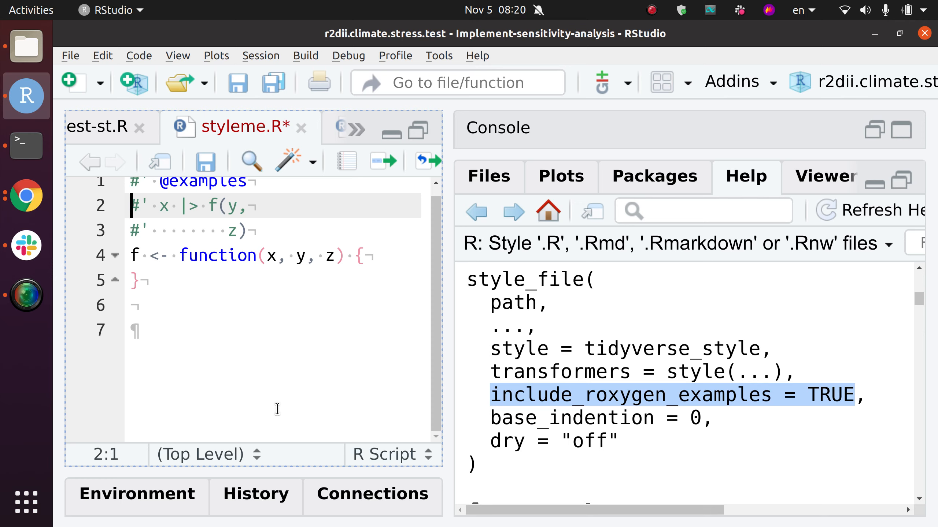
click(246, 206)
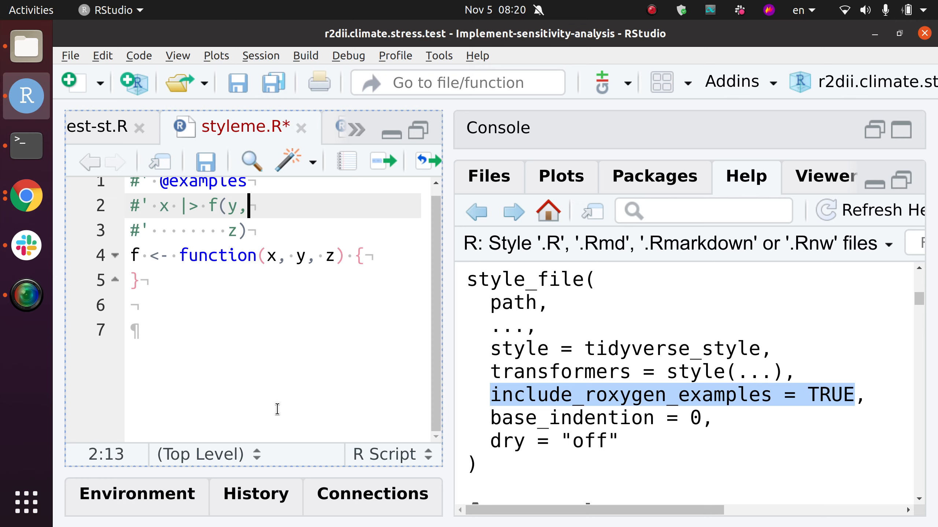